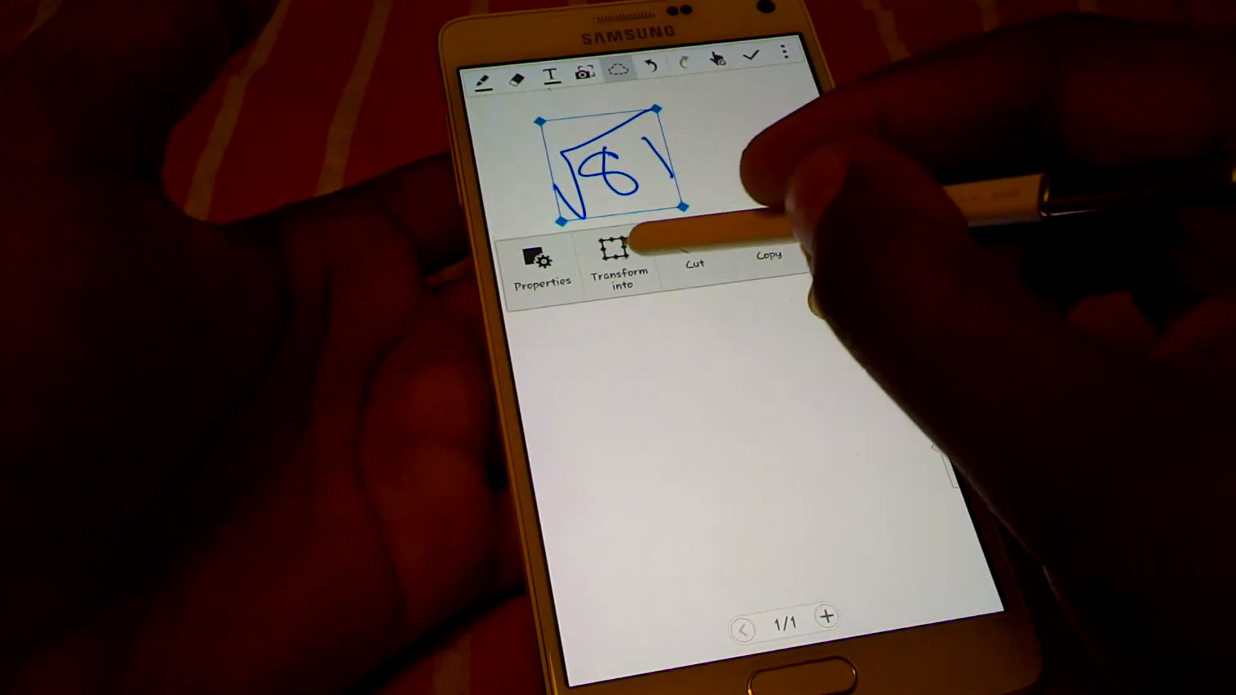
Transform the lasso-selected handwritten √81 into a typeset Formula
click(621, 268)
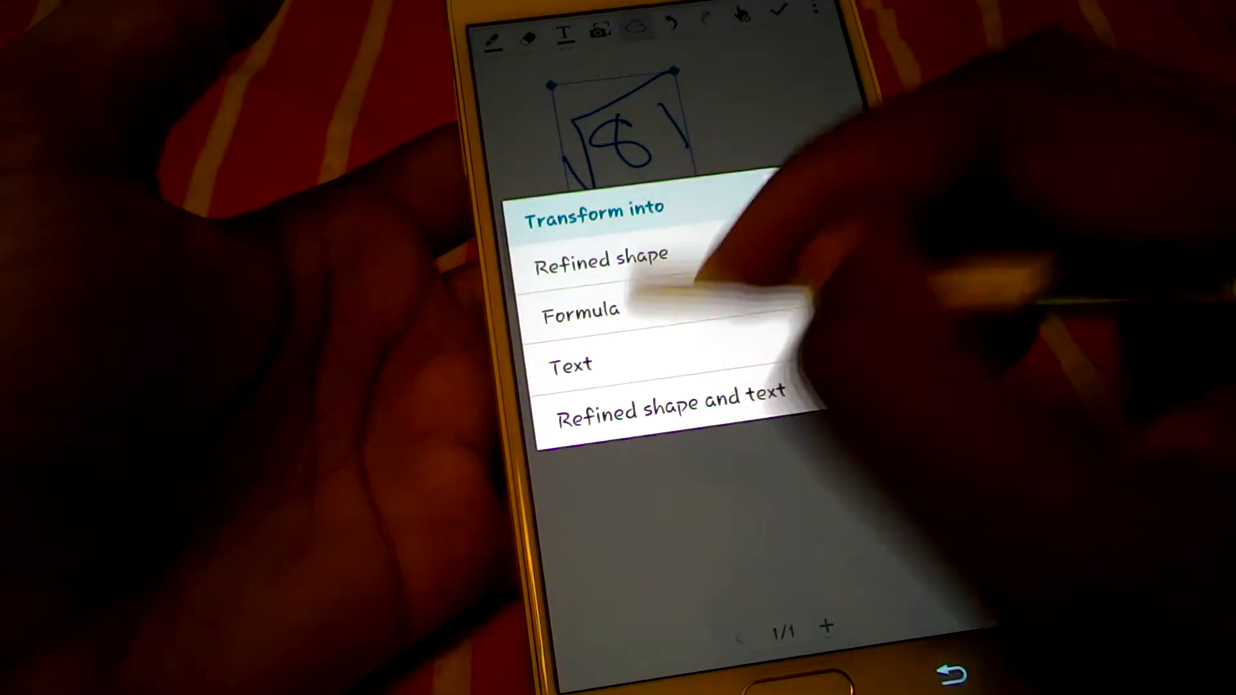
click(579, 312)
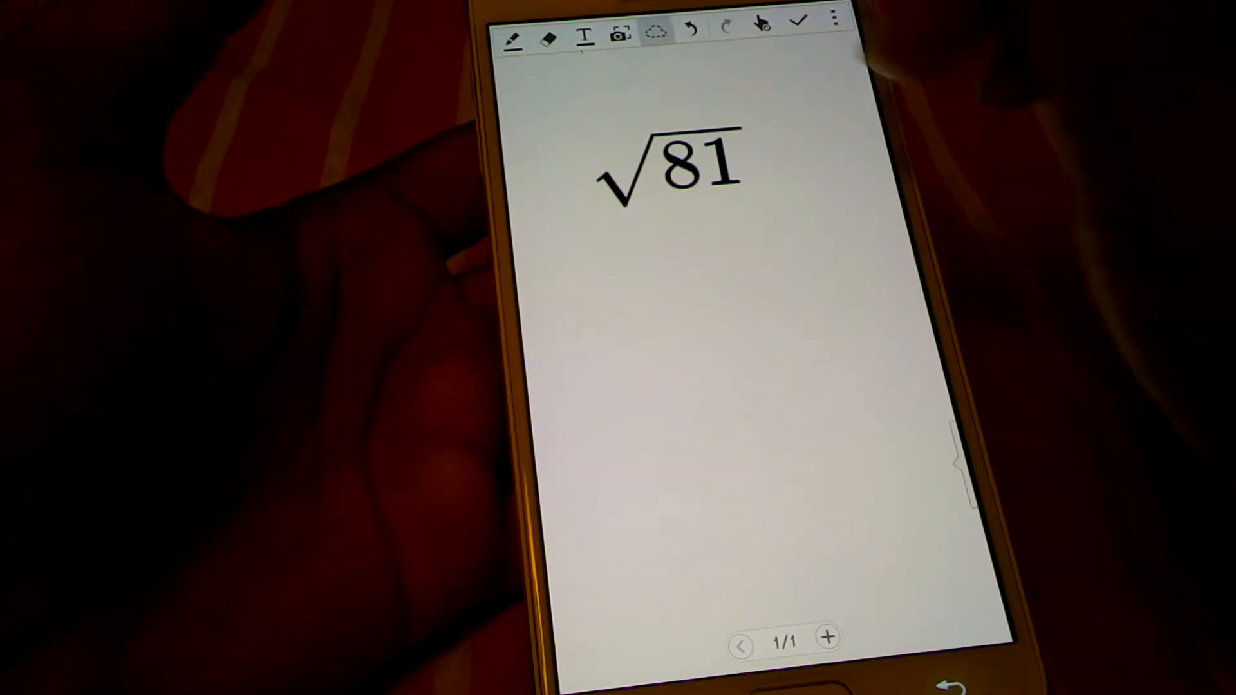
drag(772, 138, 812, 154)
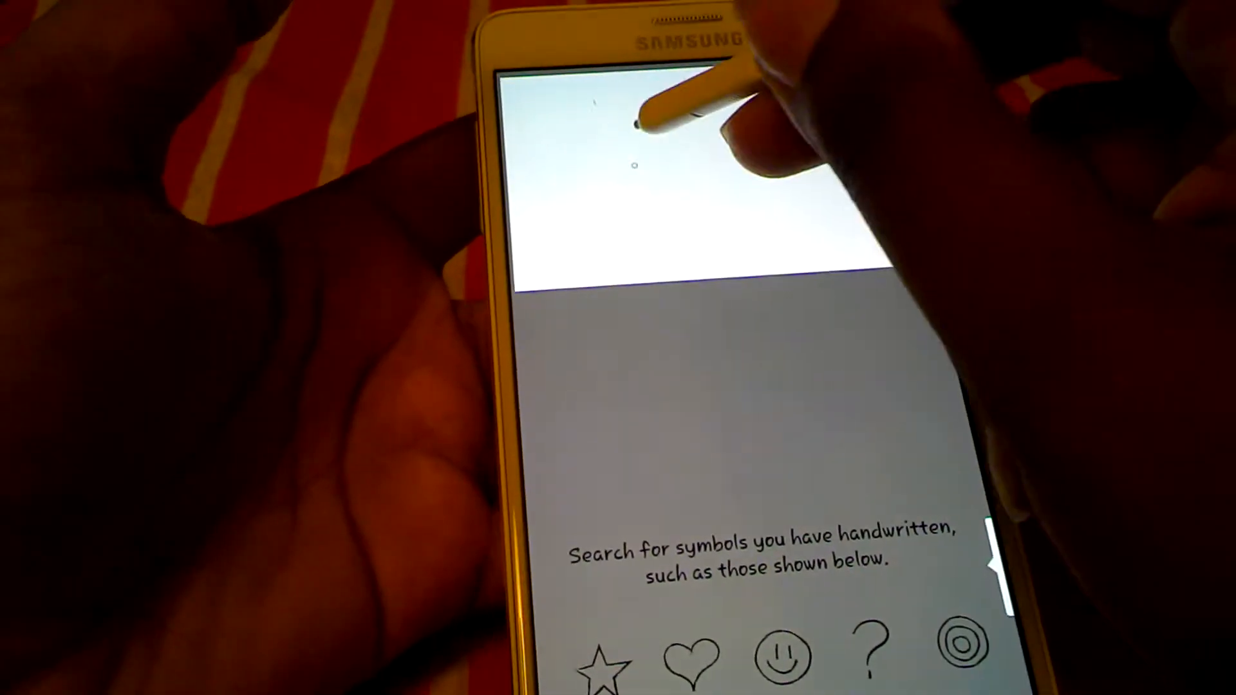
Handwrite √81 in S Finder's handwriting search to look it up on Wolfram Alpha
drag(638, 126, 646, 213)
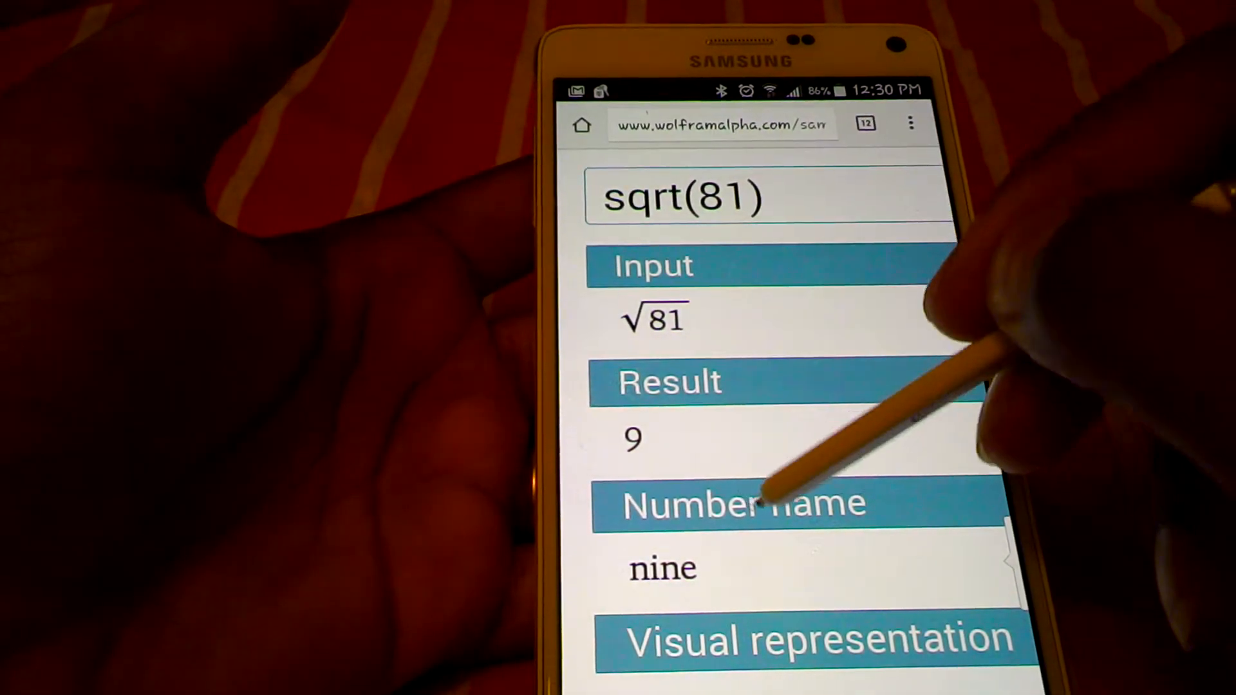
Scroll through the Wolfram Alpha sqrt(81) results down to the page footer
scroll(down, 3)
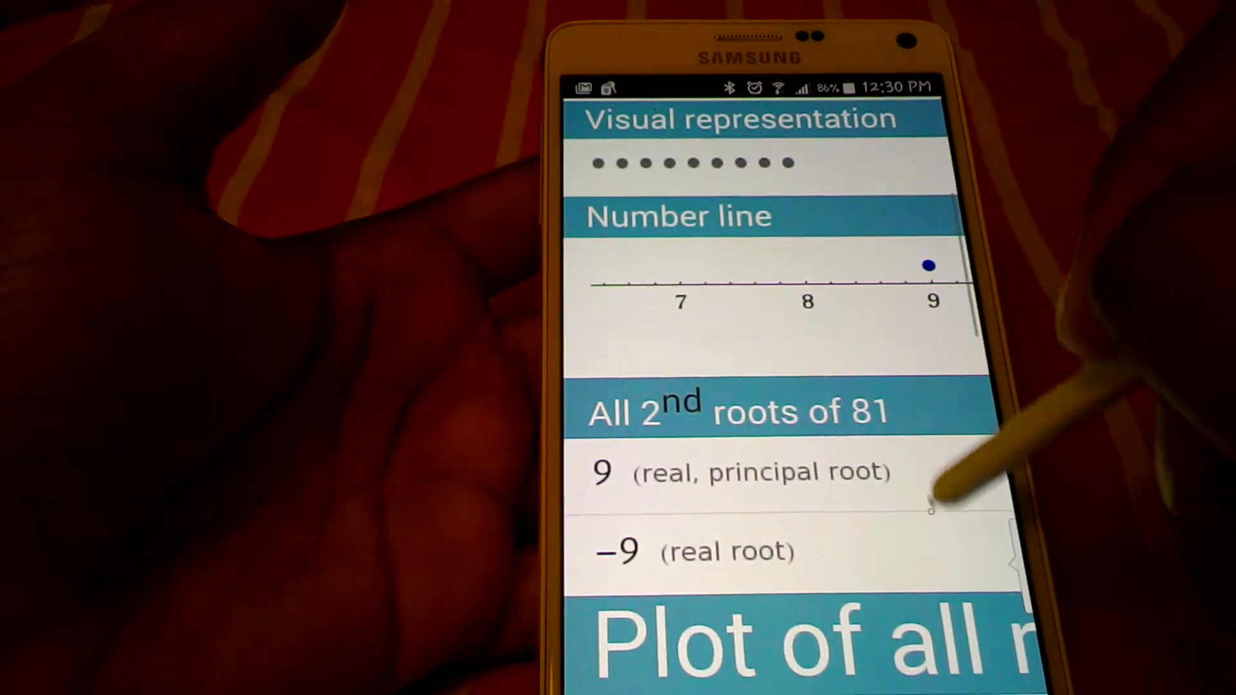
scroll(down, 3)
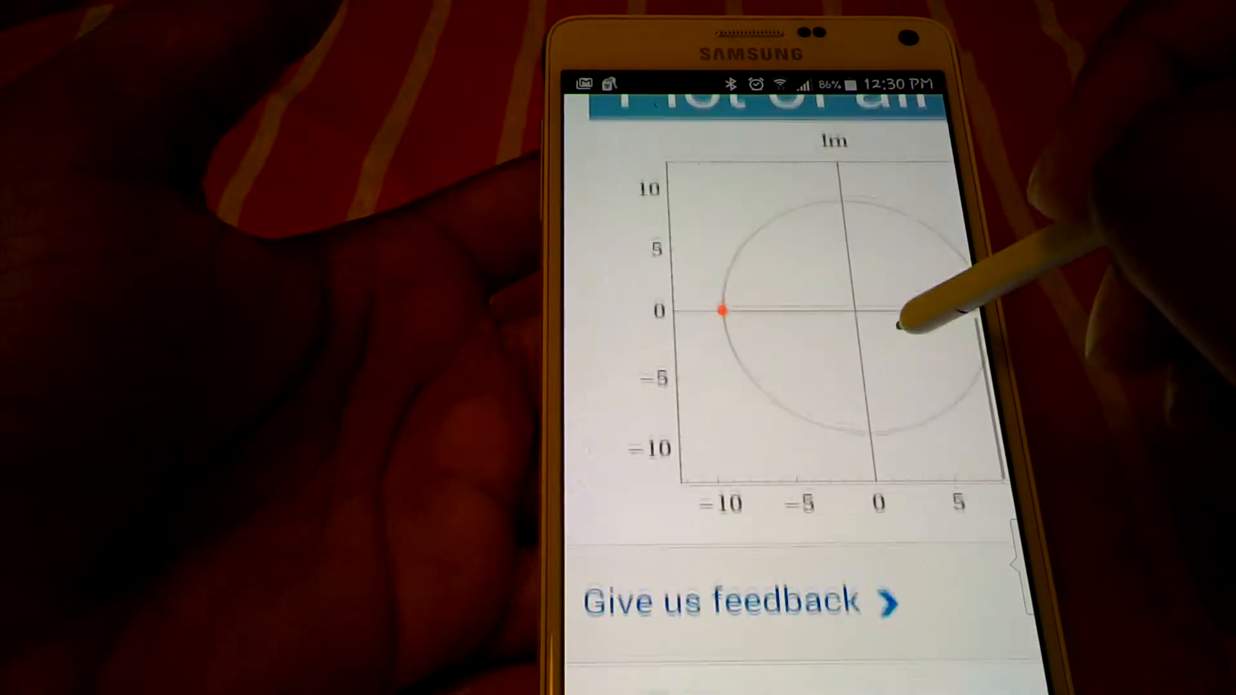
scroll(down, 3)
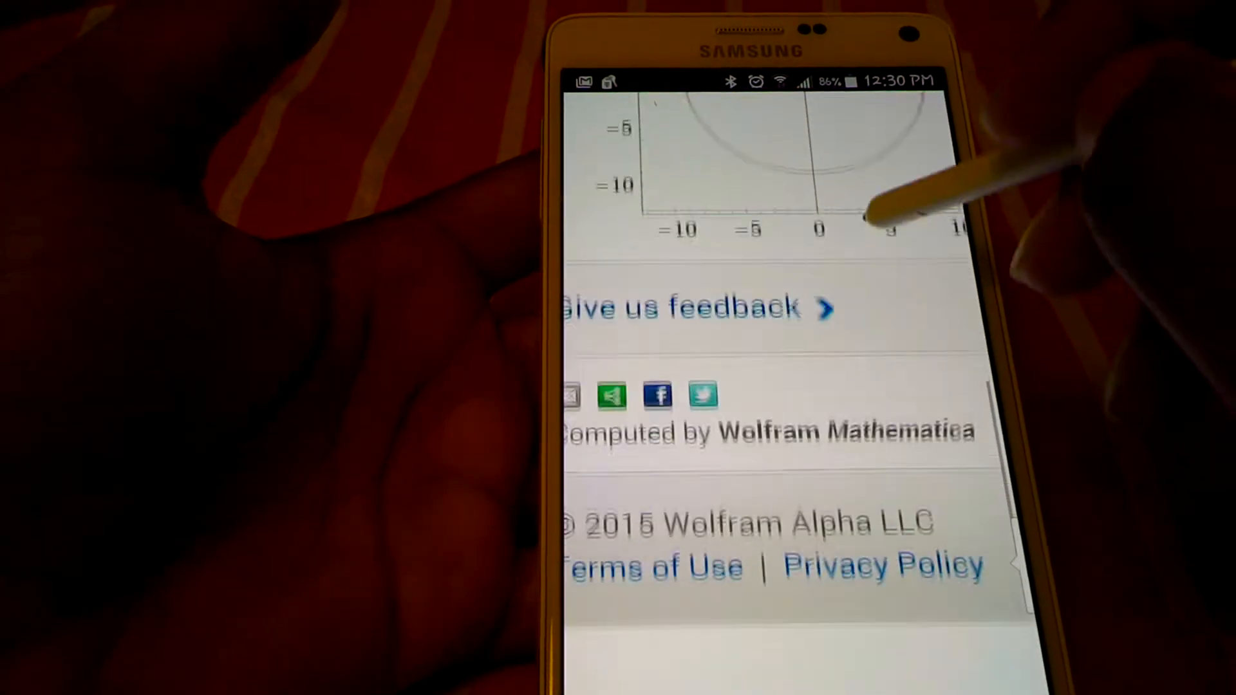
scroll(down, 3)
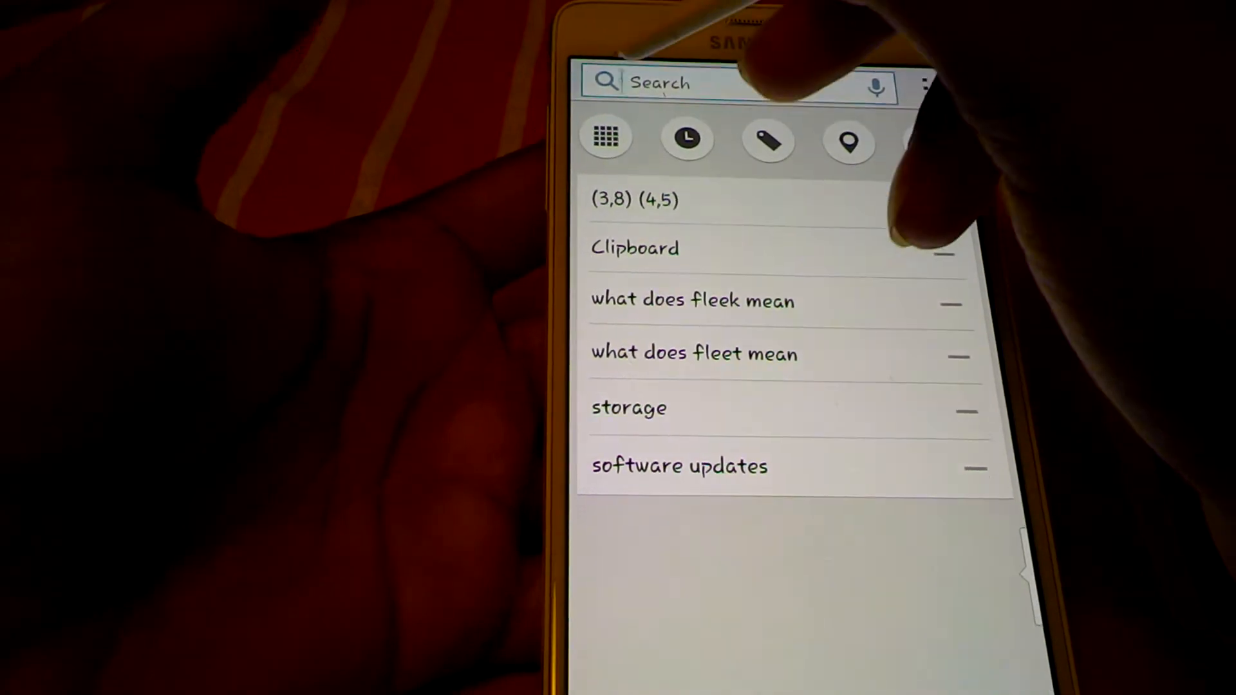
Switch the S Finder search to handwriting input in formula (fx) mode
click(709, 81)
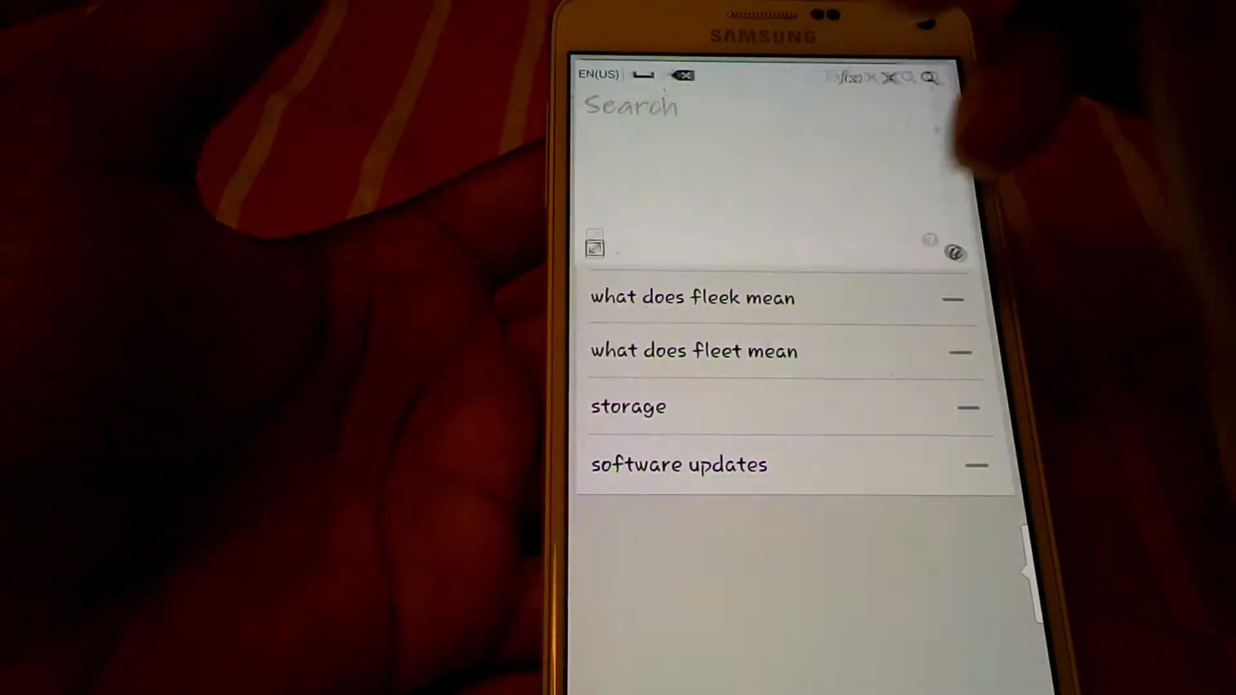
click(848, 73)
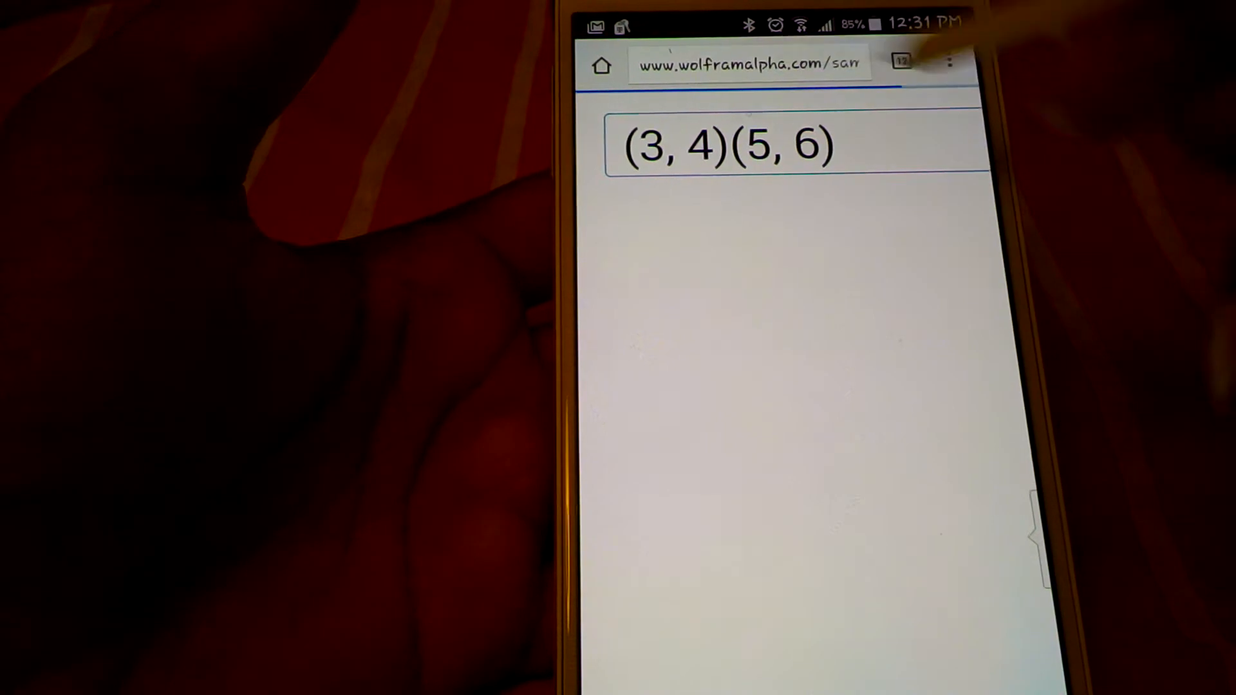
Run the (3,4)(5,6) query and scroll to distance 2√2 and midpoint (4,5)
key(Enter)
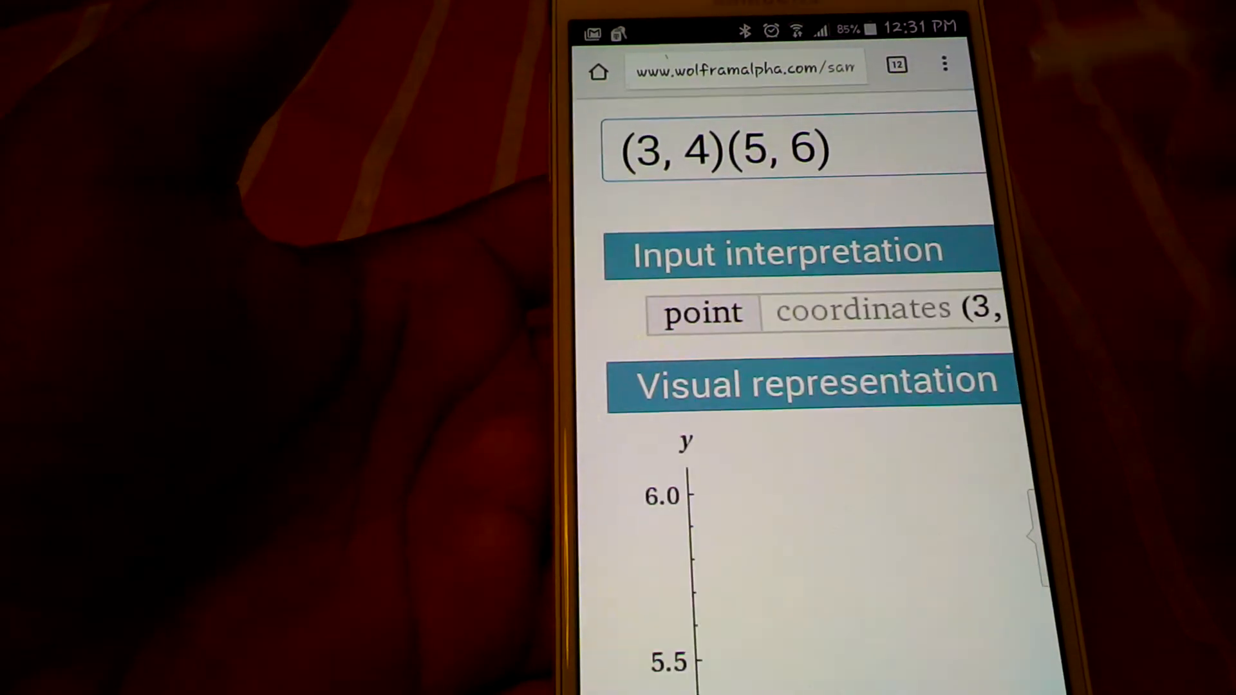
scroll(down, 3)
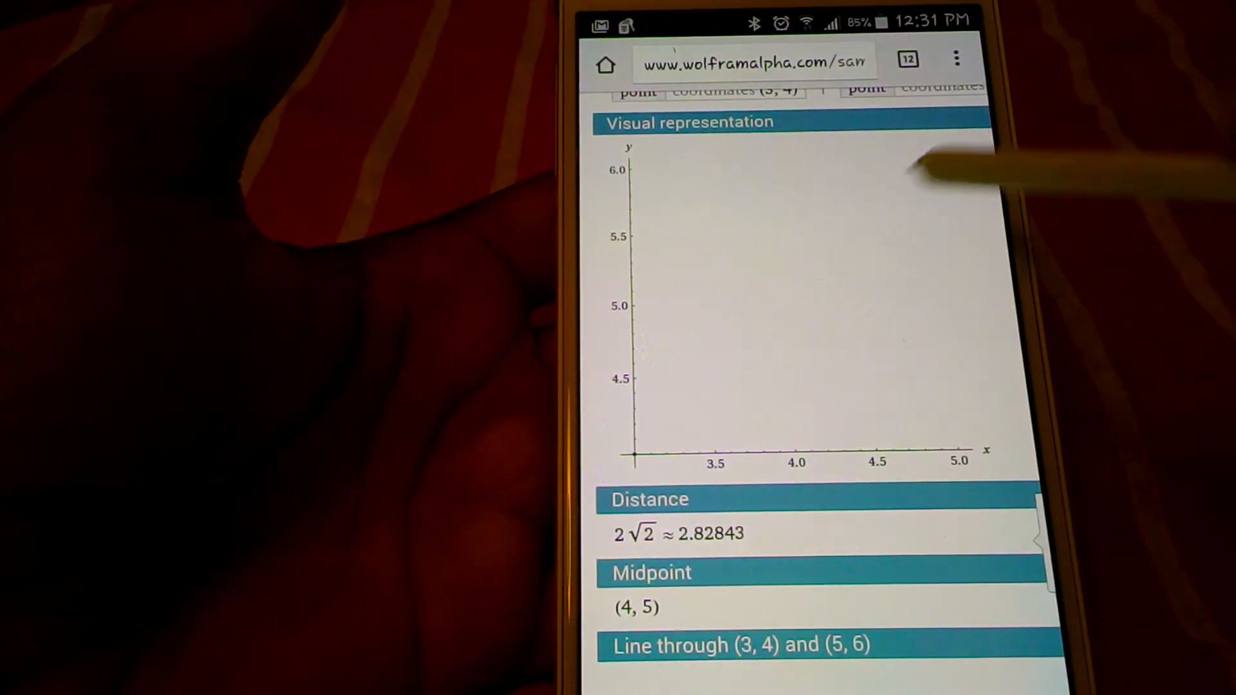
scroll(down, 3)
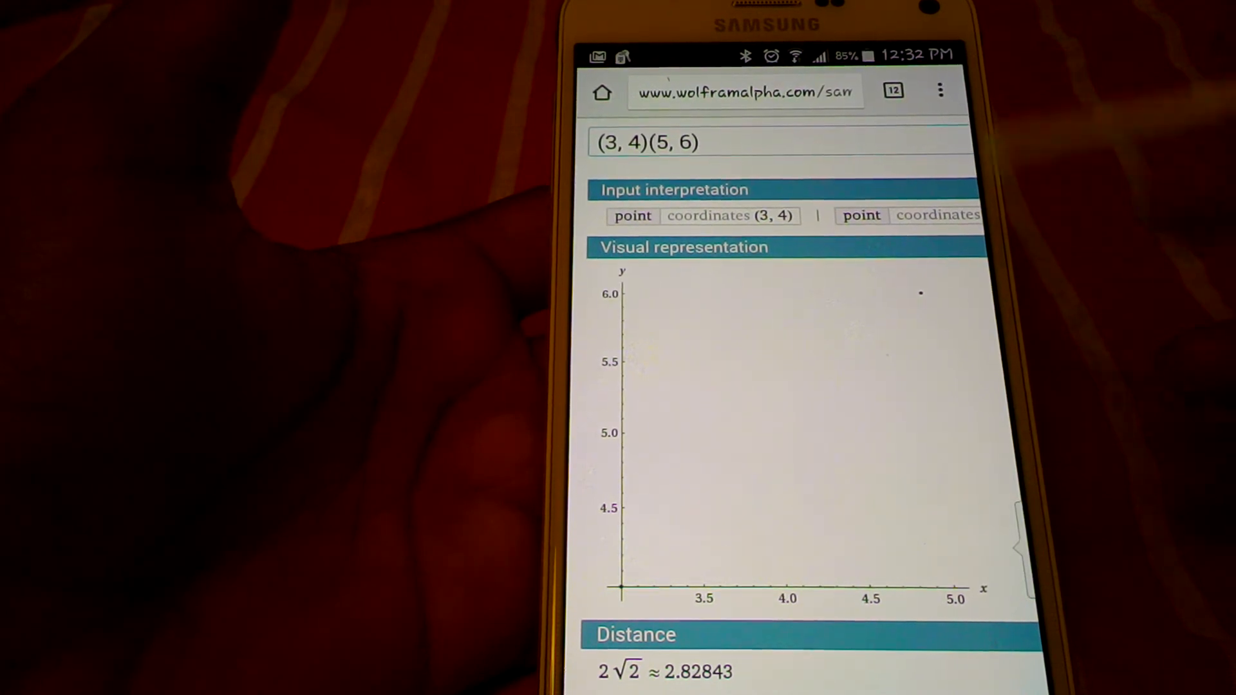
scroll(down, 3)
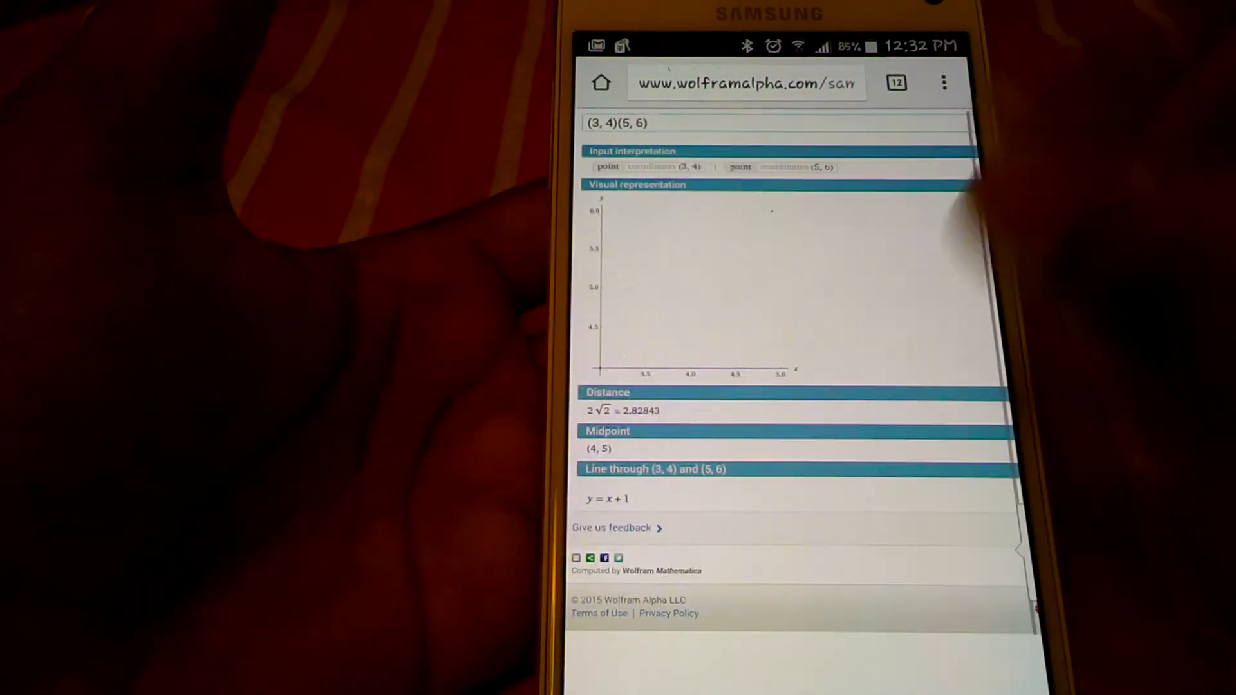